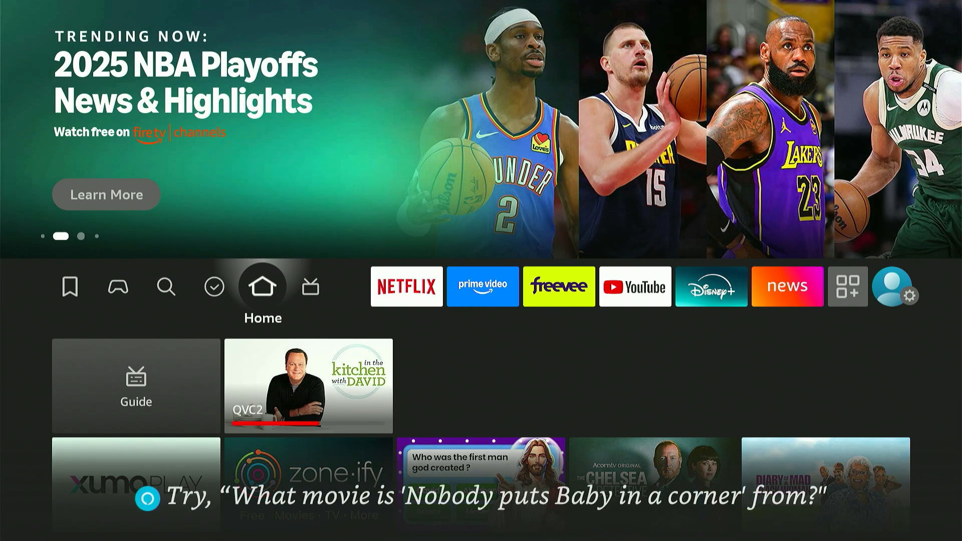
- Search for 'D' and pick the Downloader app suggestion from the results
click(165, 287)
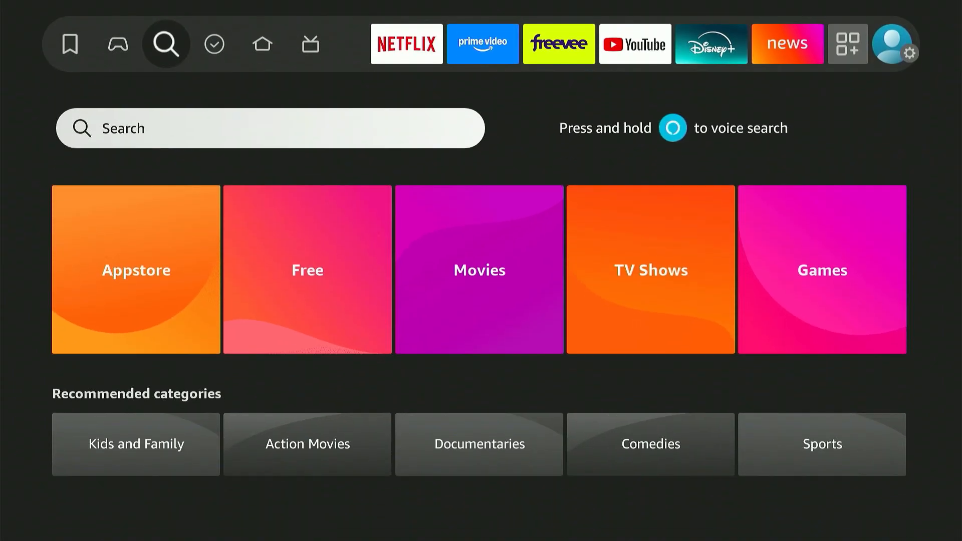
click(269, 127)
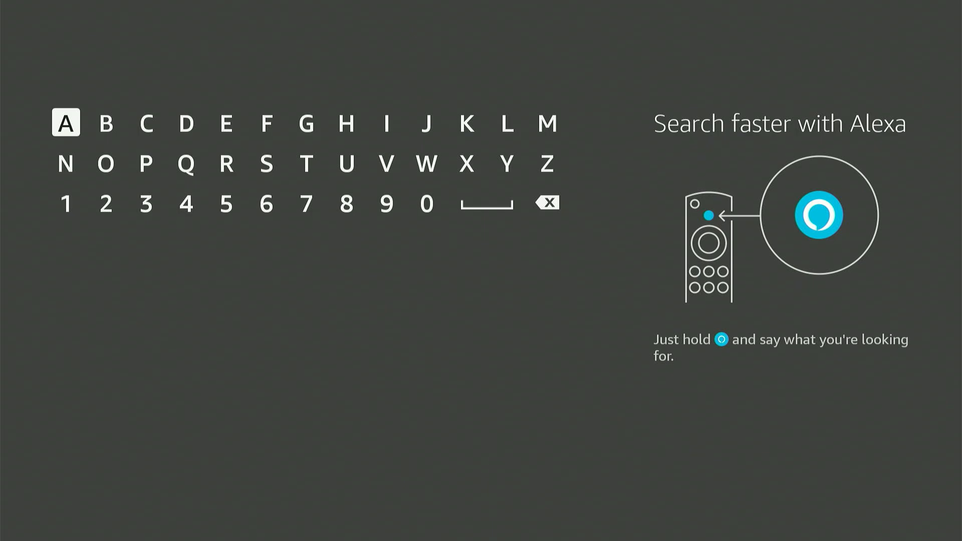
key(right)
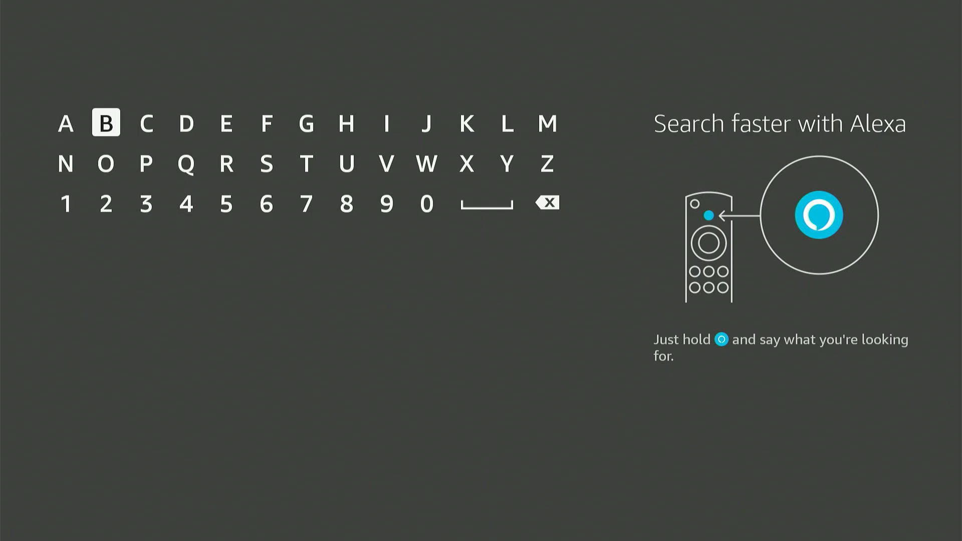
click(187, 123)
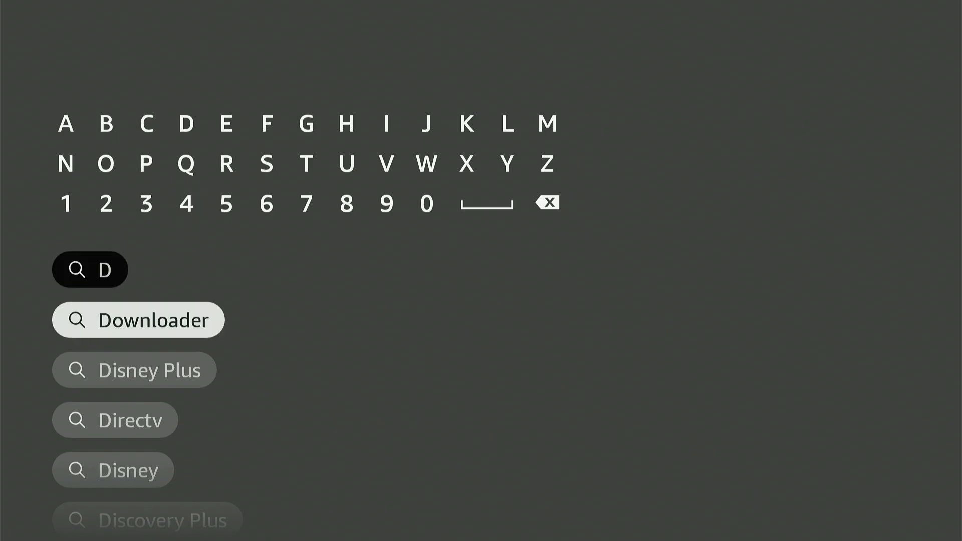
click(139, 320)
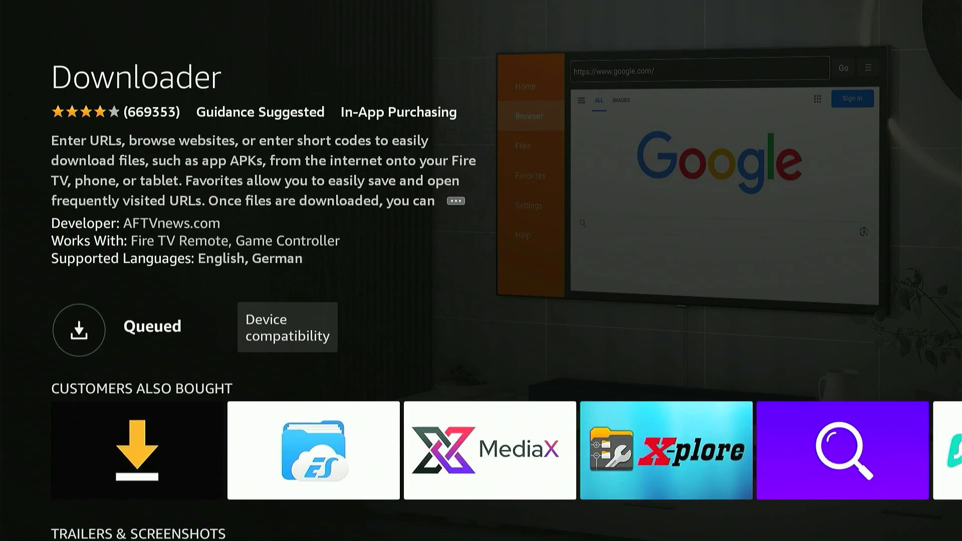
- Wait for Downloader to finish installing until the page offers Open app
click(78, 329)
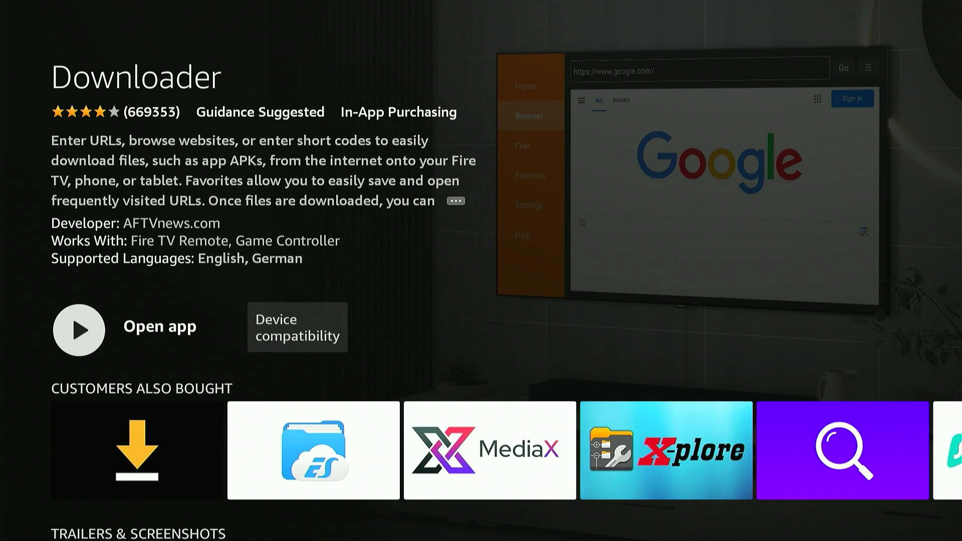
- Go Home, enter Settings > My Fire TV > About and view the Fire TV Stick 4K Max details
key(Home)
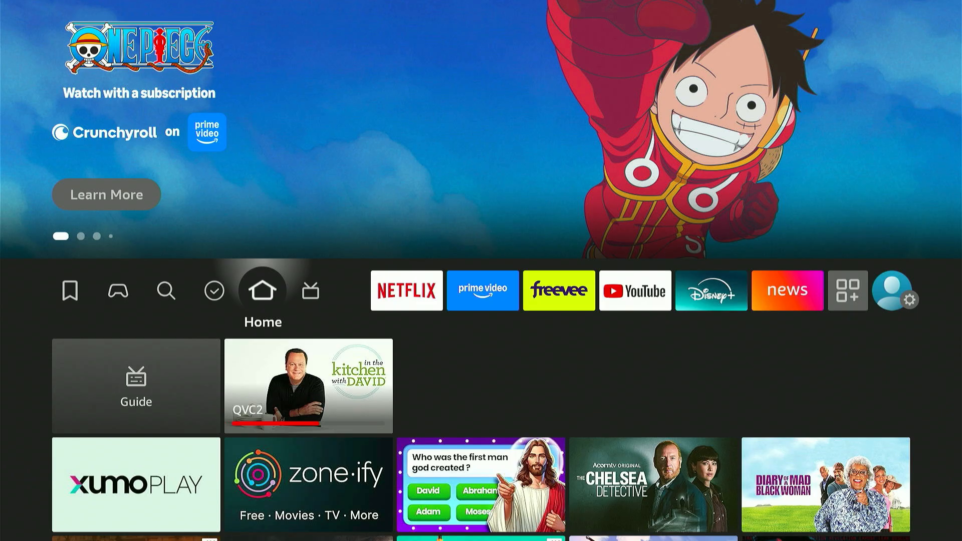
click(849, 291)
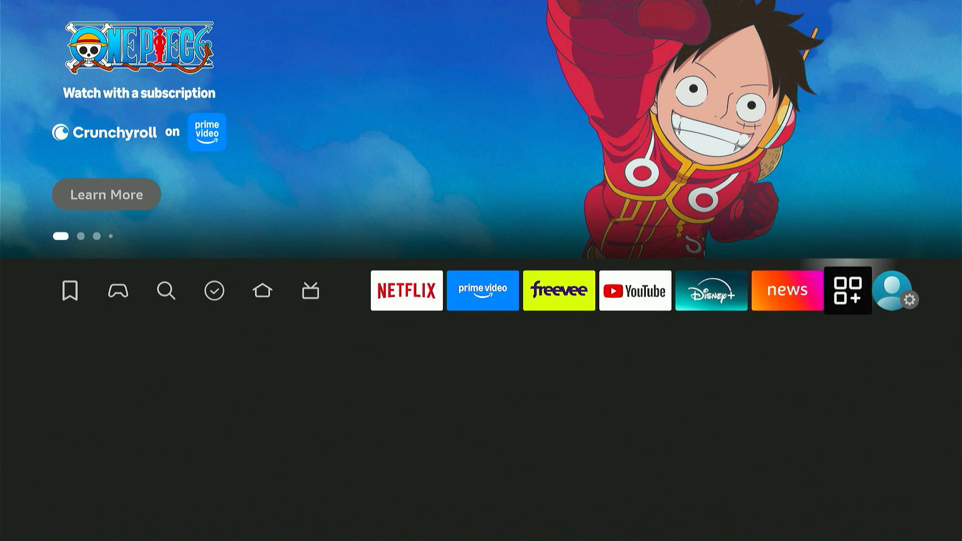
click(914, 301)
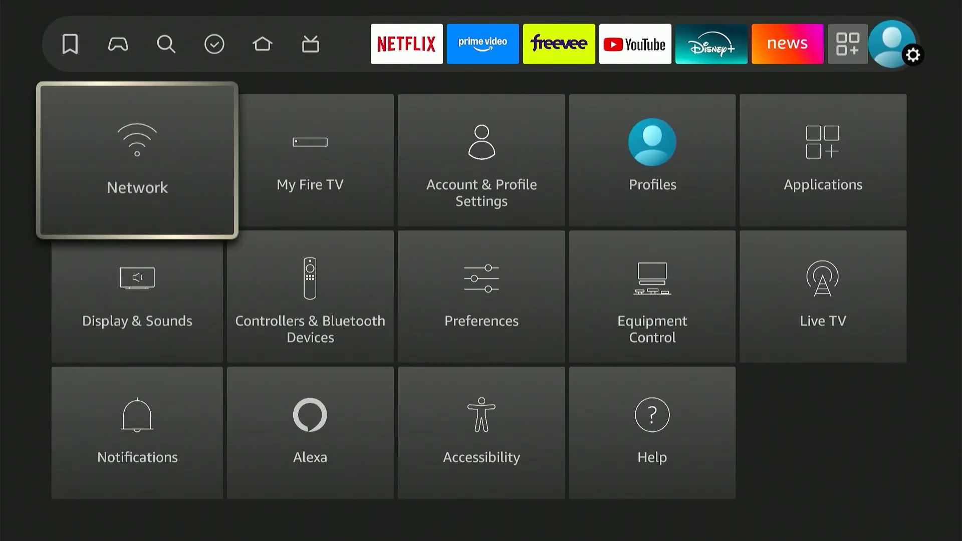
click(309, 160)
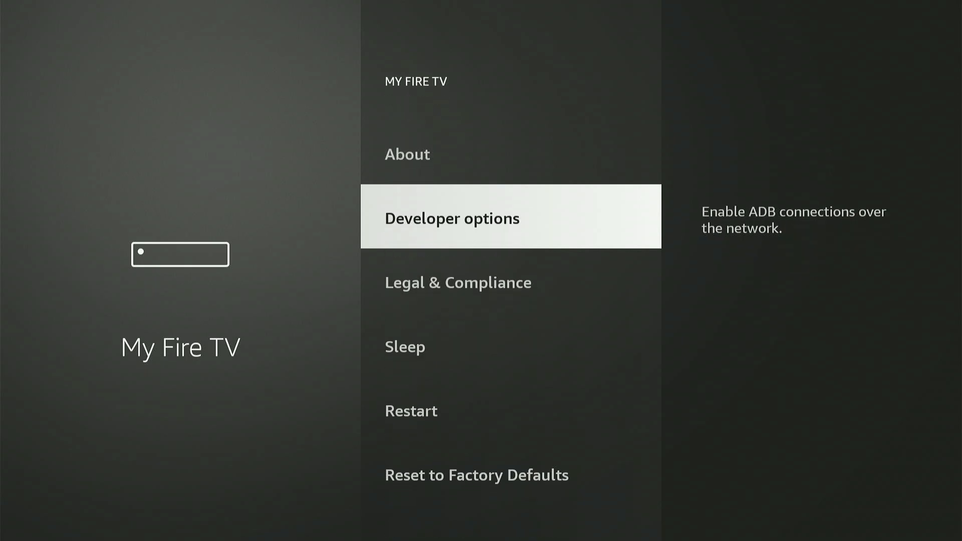
click(408, 154)
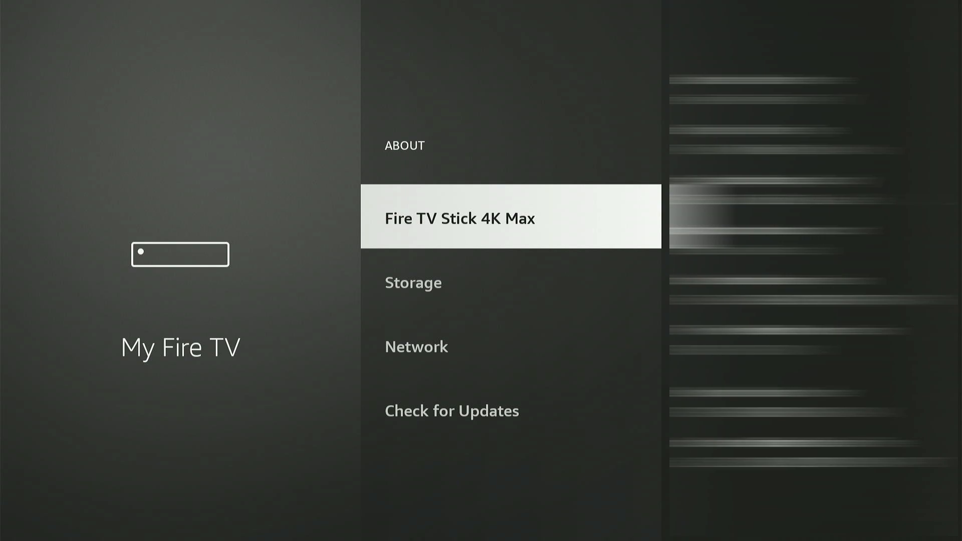
click(459, 217)
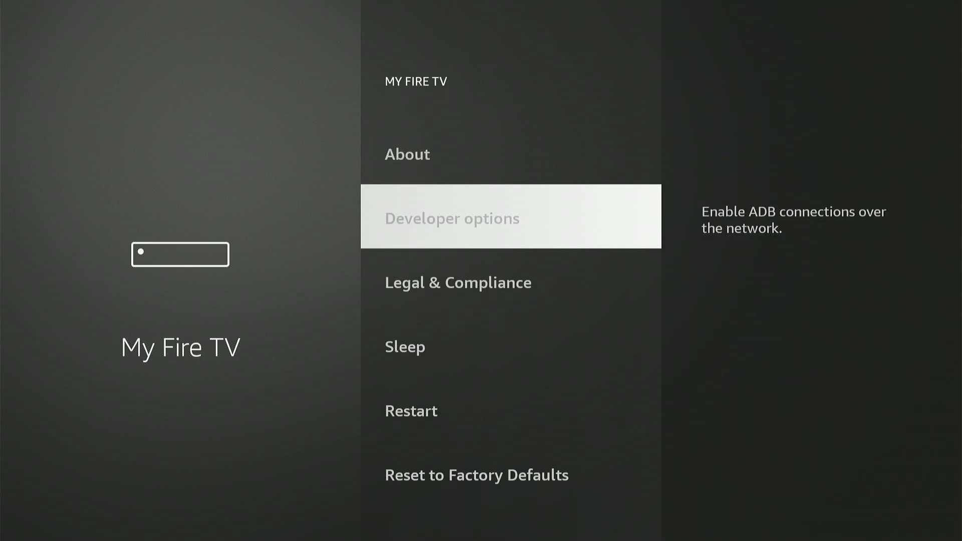
- Under Developer options > Install unknown apps, toggle Downloader's permission on
click(451, 216)
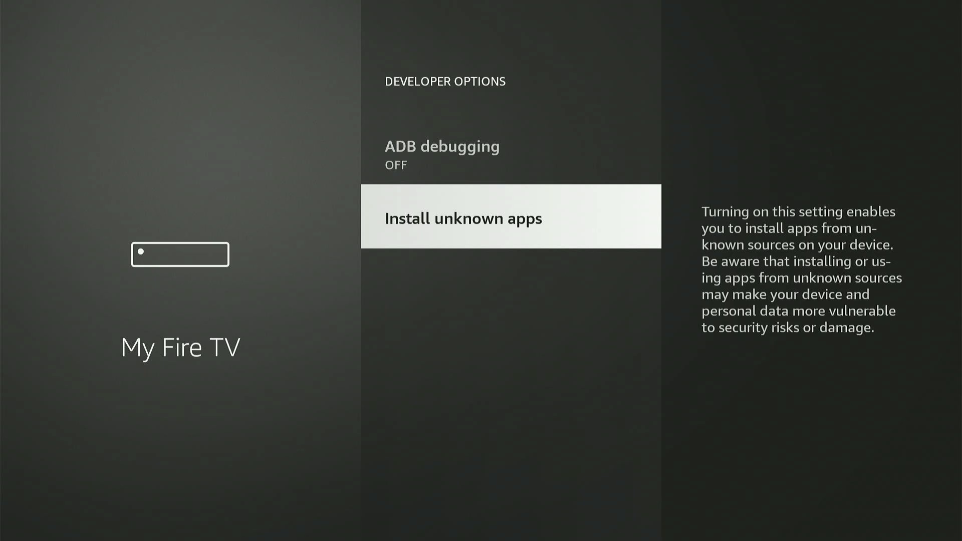
click(509, 217)
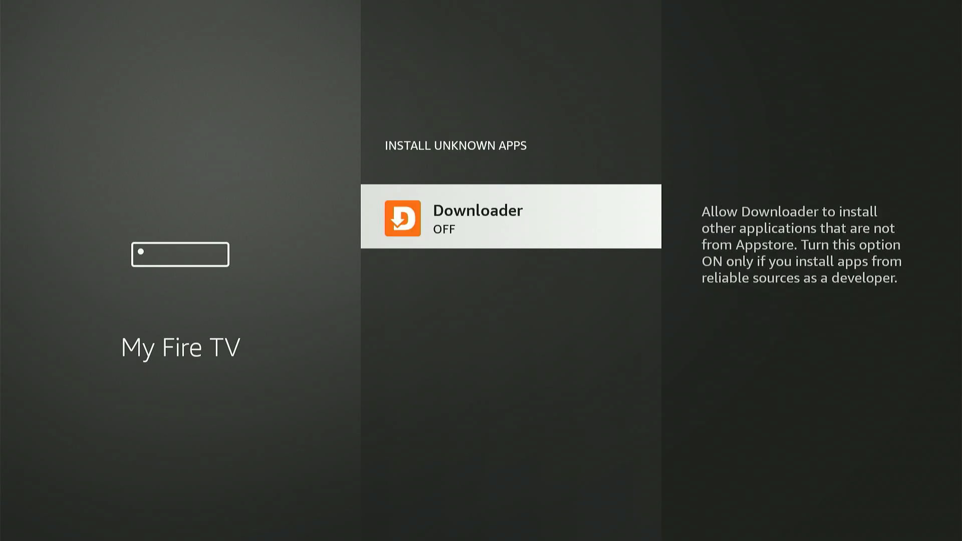
click(510, 216)
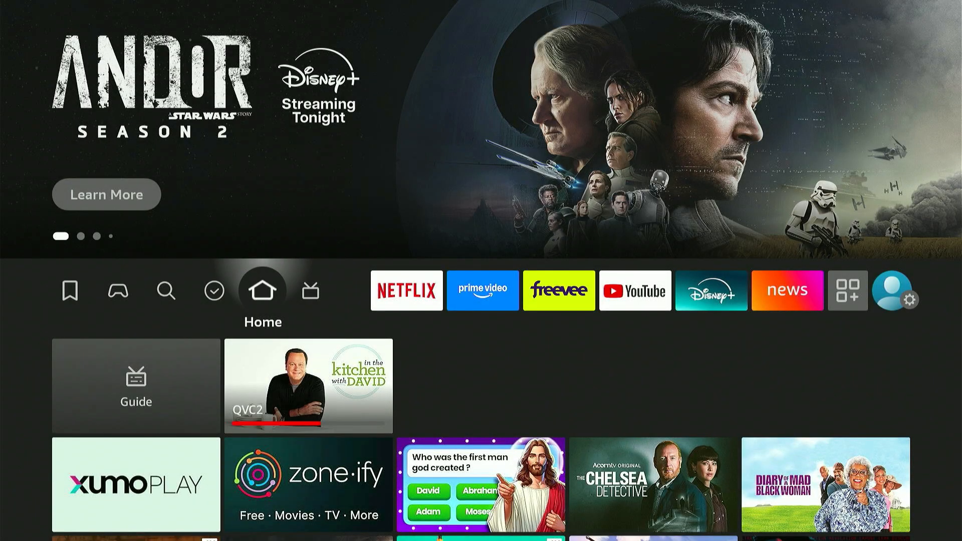
- Launch Downloader from Your Apps & Channels, allow file access and dismiss the welcome guide
click(483, 290)
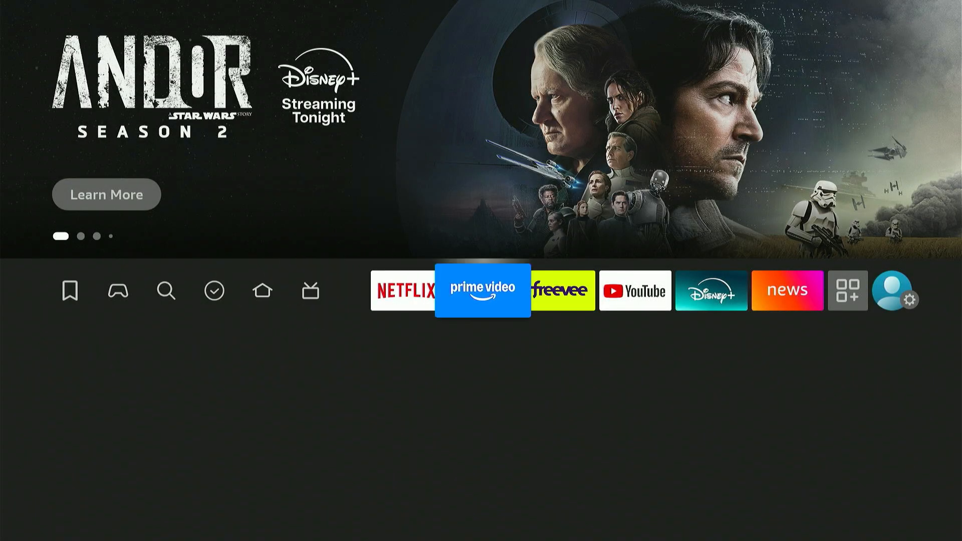
click(849, 291)
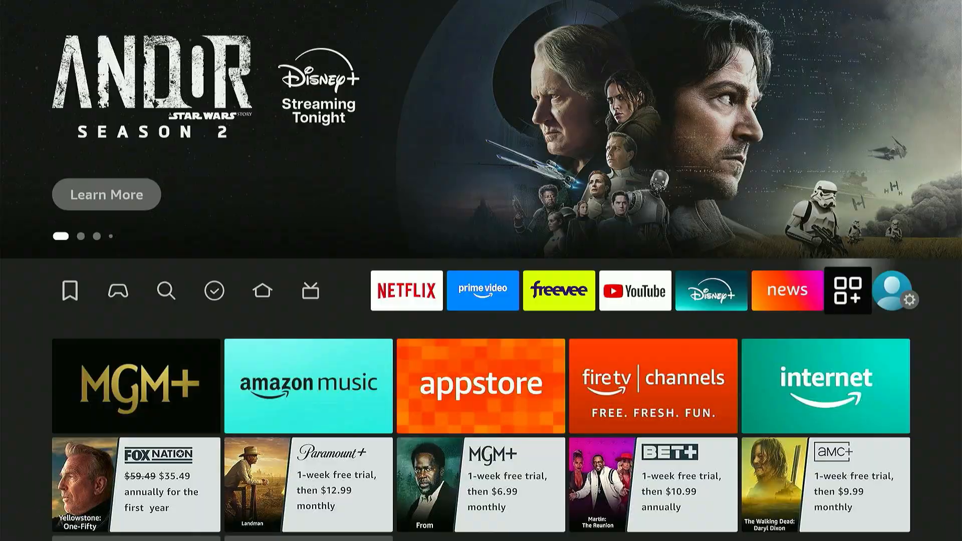
click(848, 291)
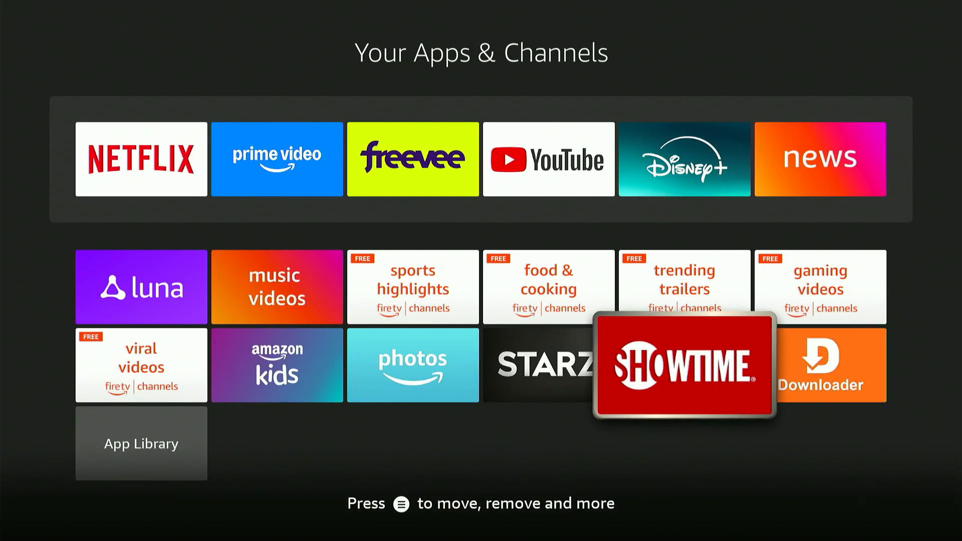
click(830, 364)
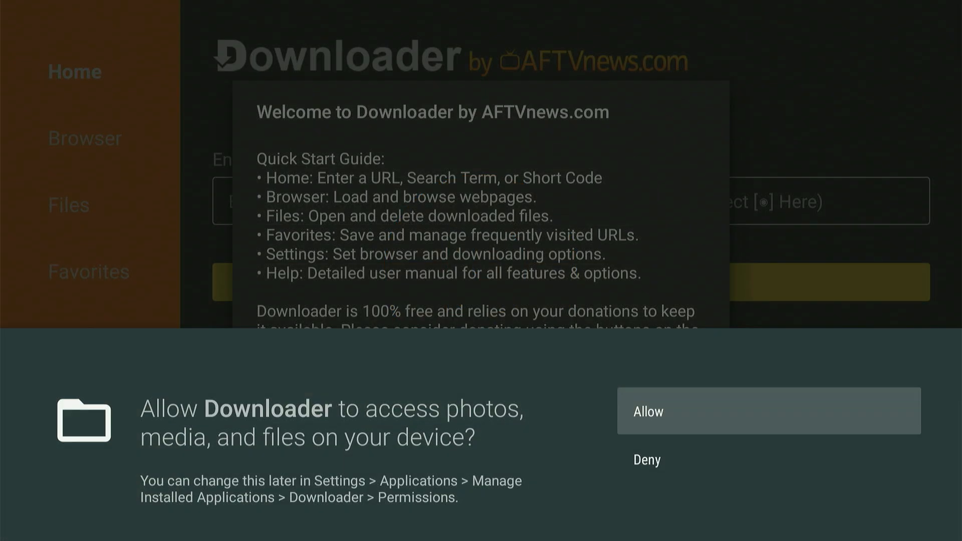
click(769, 411)
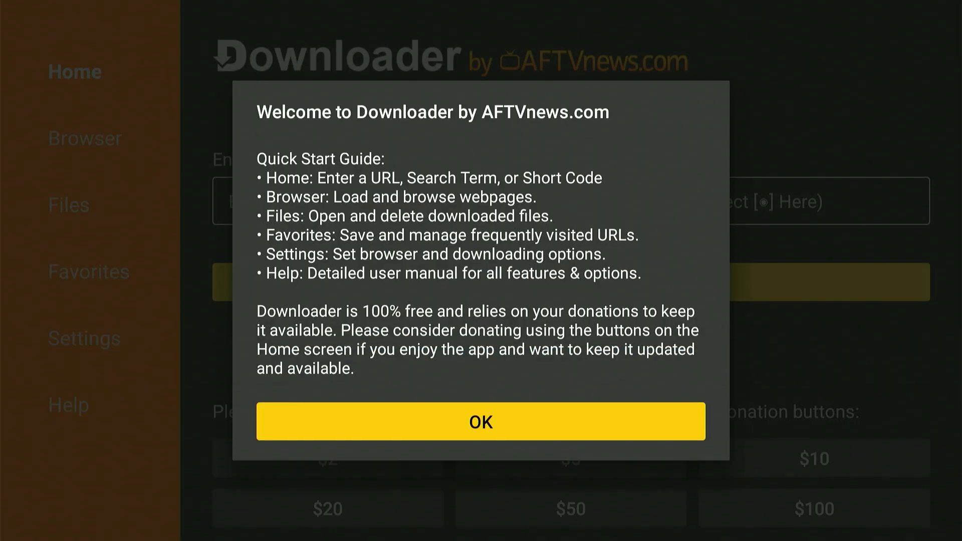
click(480, 422)
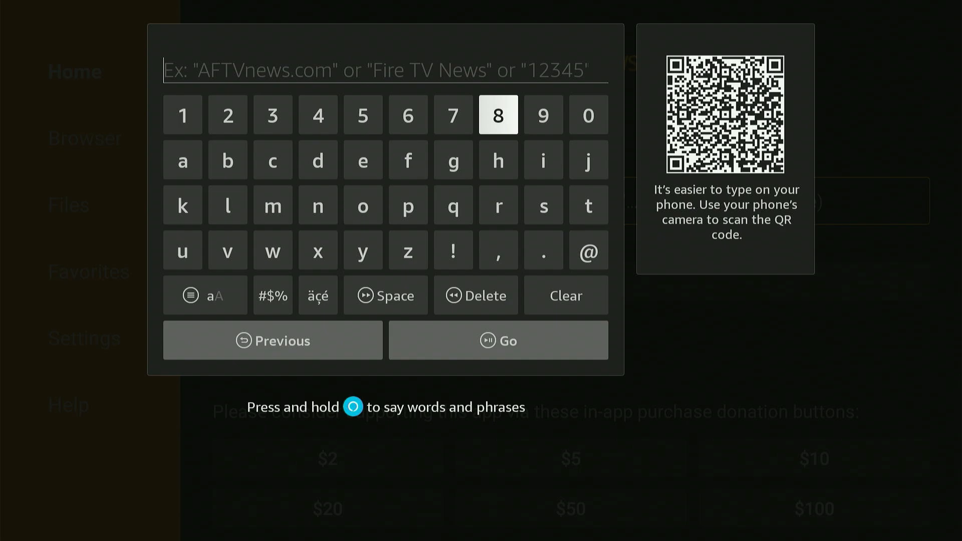
- Enter short code 7244875 in the URL box and Go to download the ES File Explorer APK
click(453, 114)
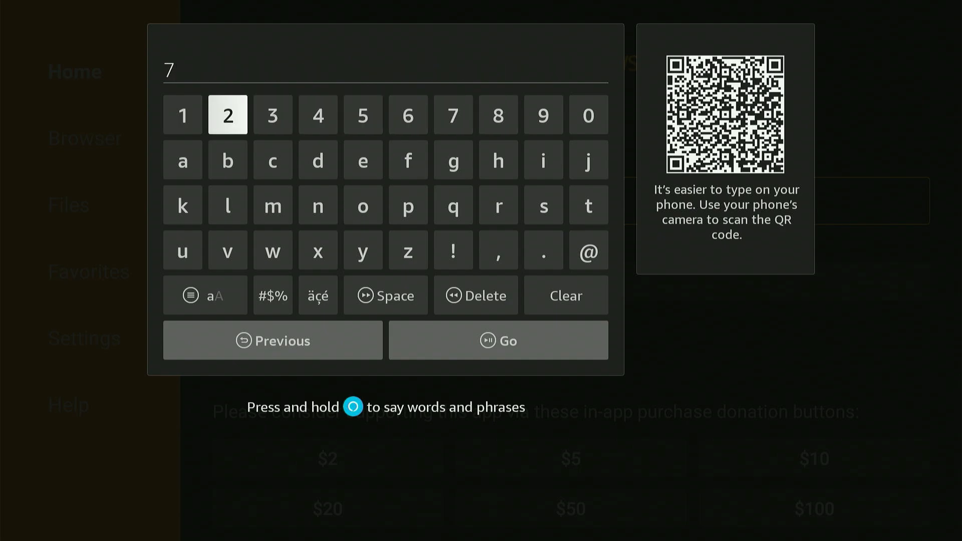
click(318, 114)
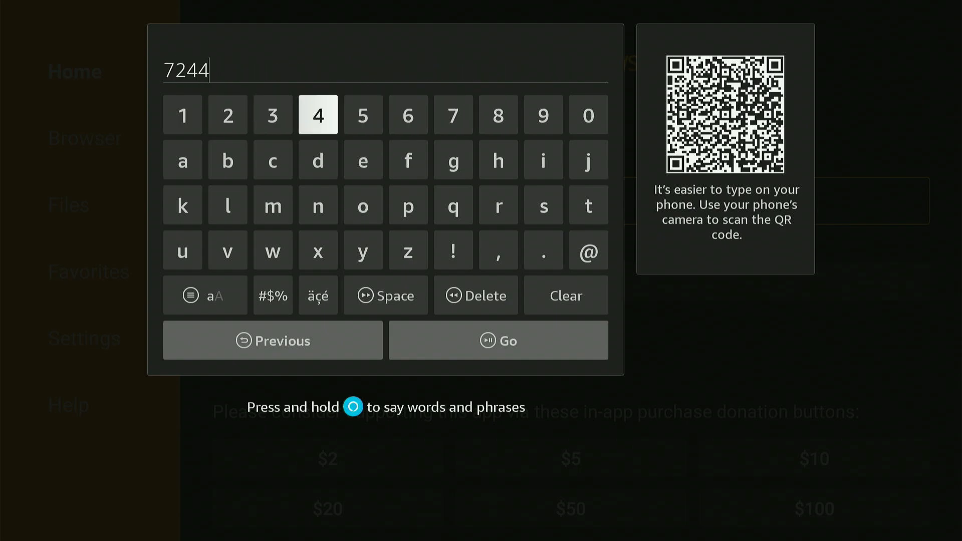
click(498, 114)
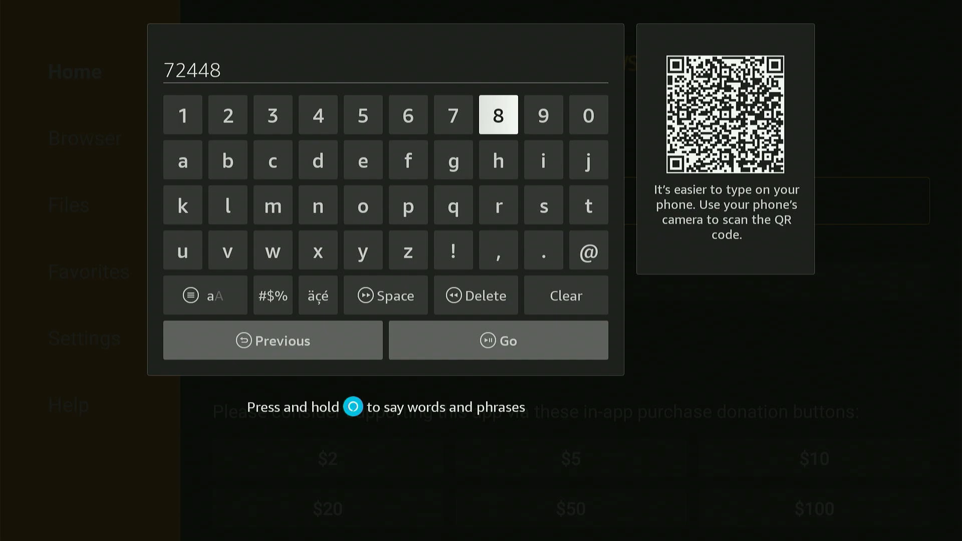
click(362, 114)
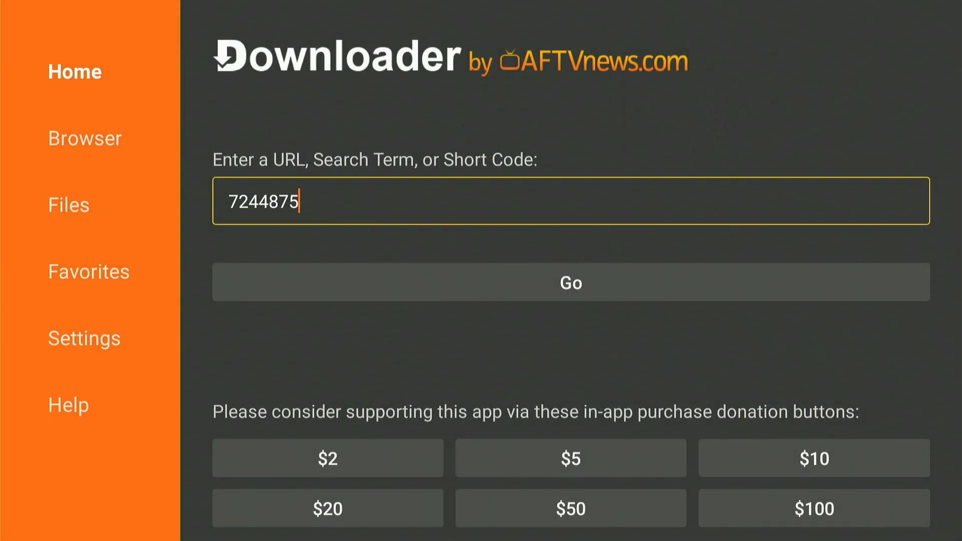
click(570, 283)
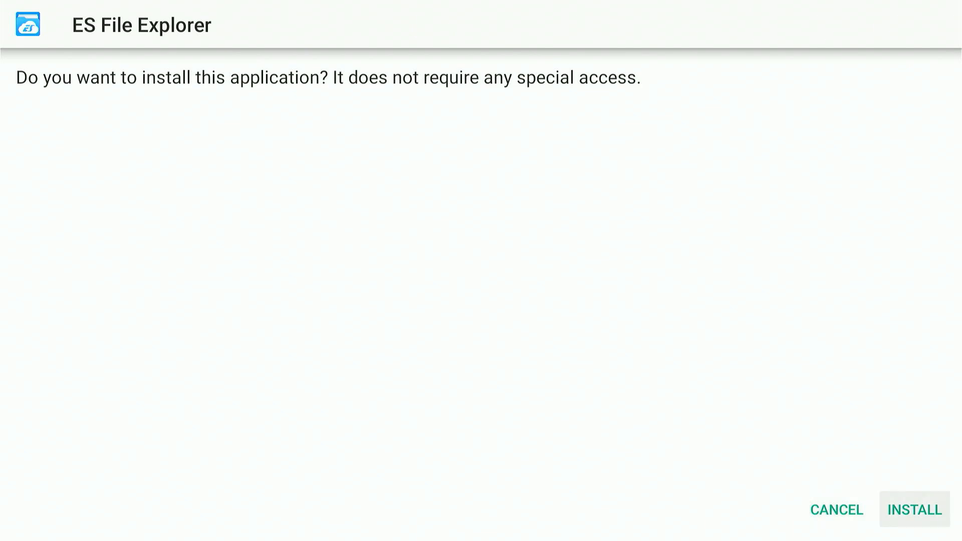
- Install ES File Explorer, finish with Done, then delete the downloaded installer file
click(914, 509)
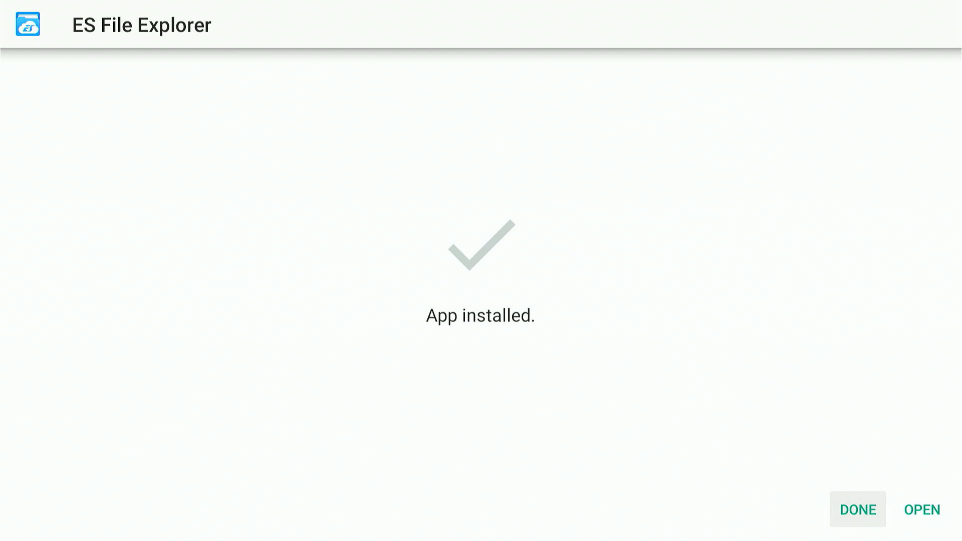
click(857, 509)
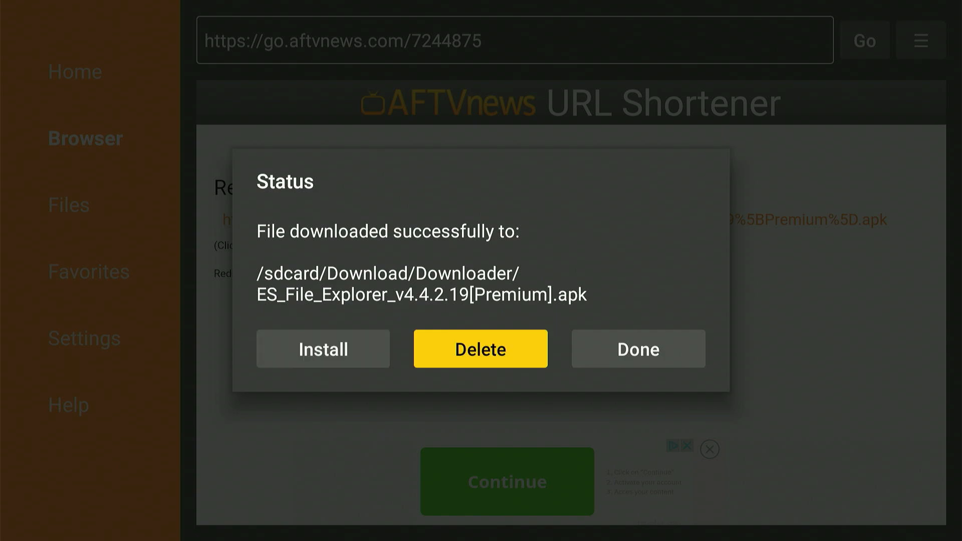
click(638, 349)
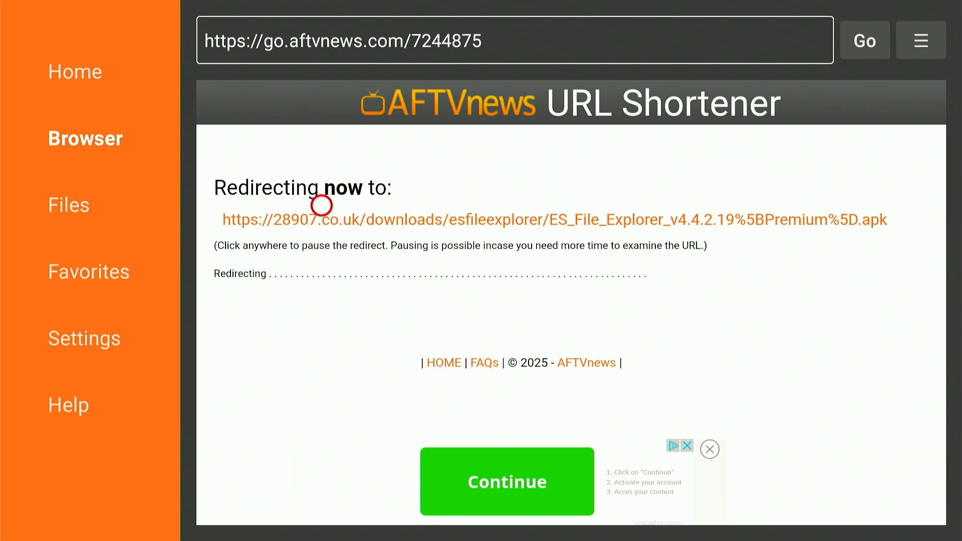